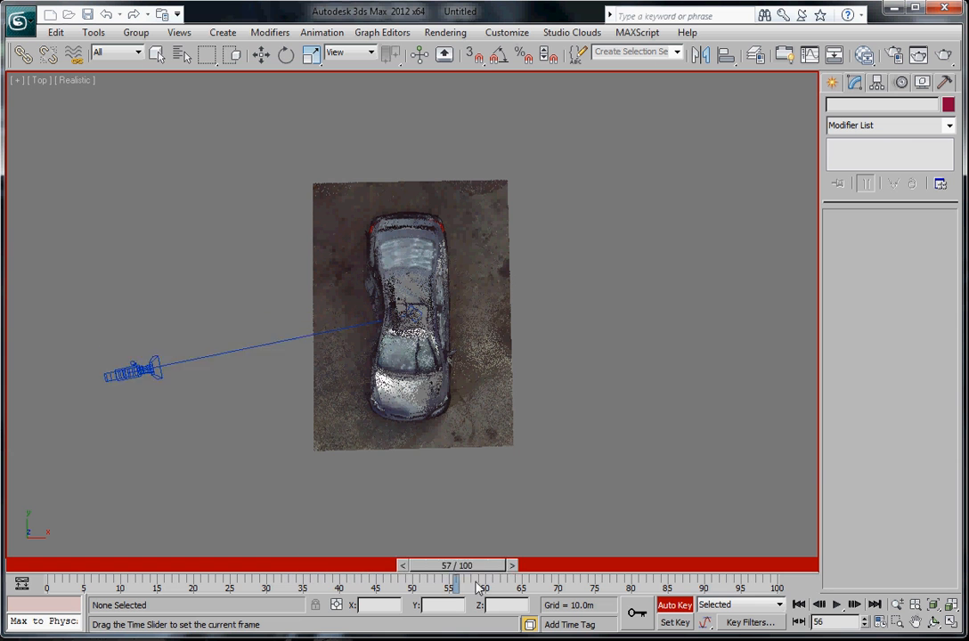
Step: Scrub the time slider back to frame 0 and view the crashed car through Camera001
left_click_drag(455, 583, 302, 583)
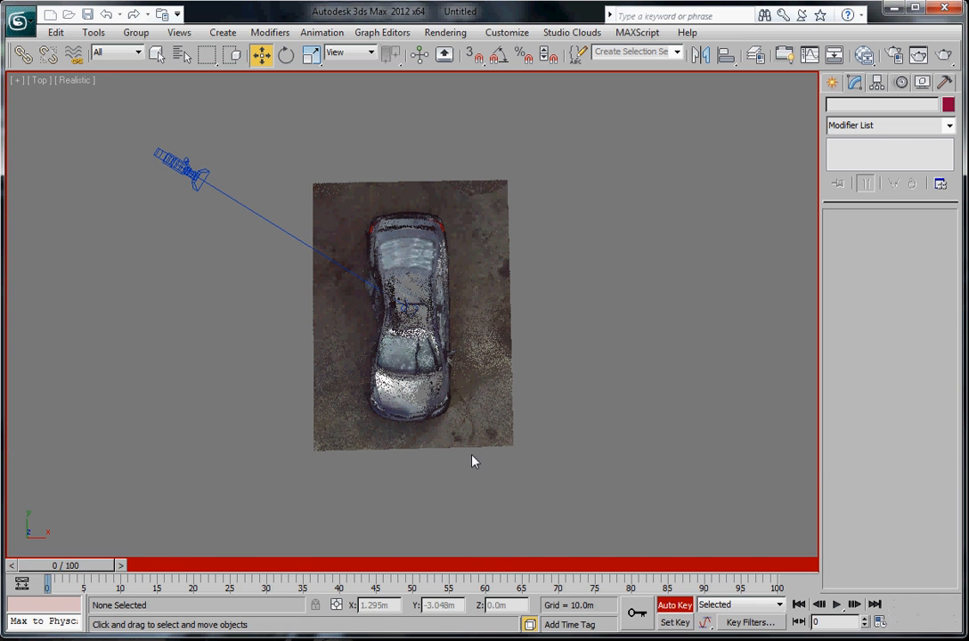
left_click_drag(46, 580, 266, 580)
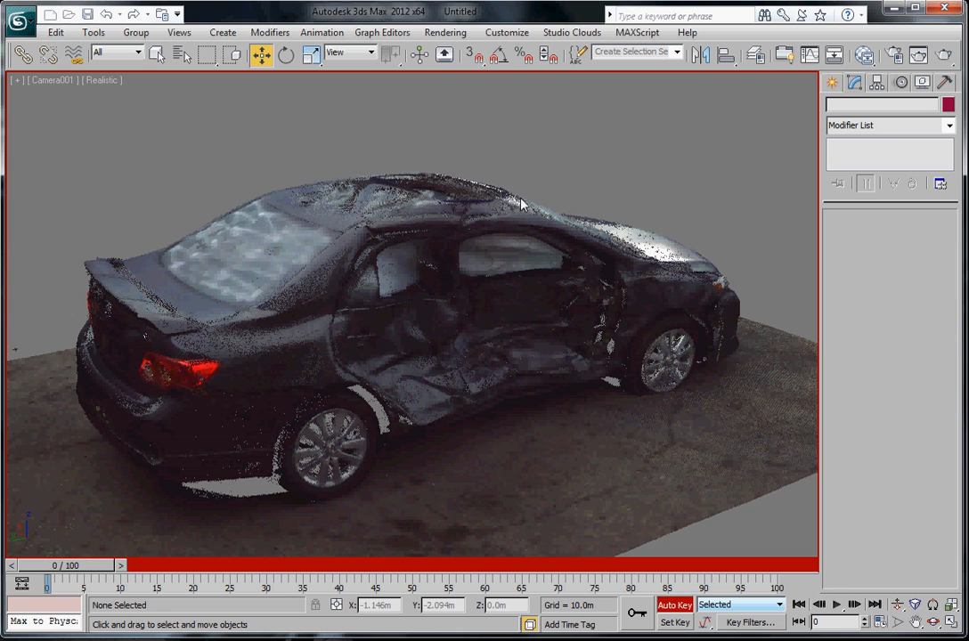
mouse_move(616, 180)
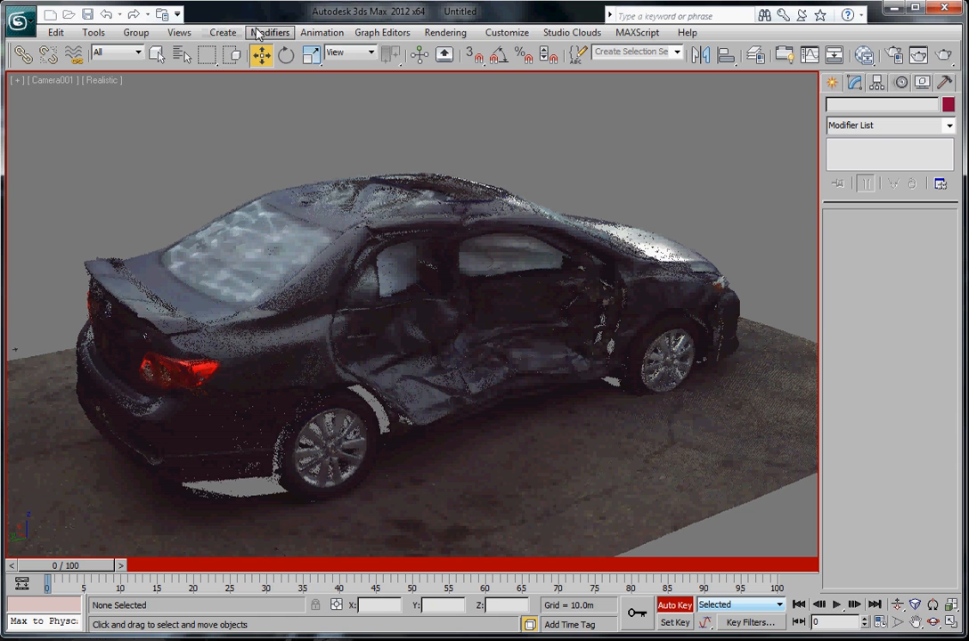
Step: Load the black background JPG as the viewport background and turn on Show Background
left_click(173, 33)
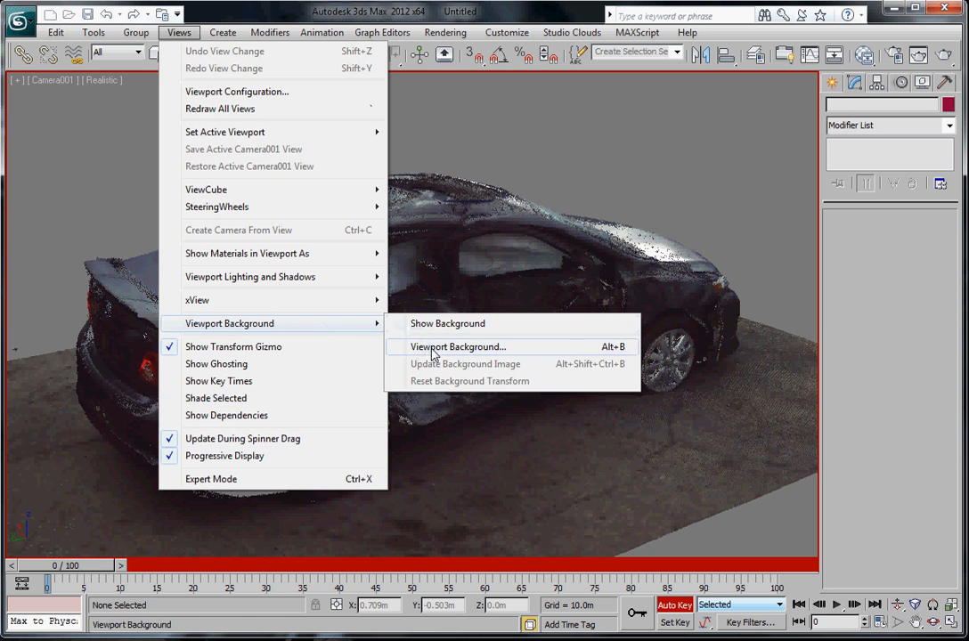
left_click(456, 347)
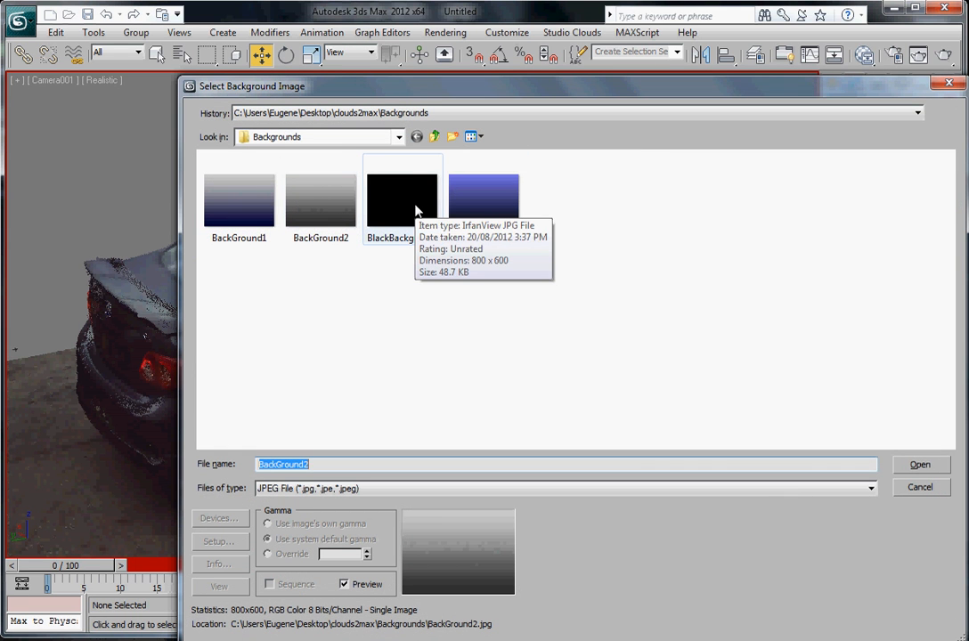
mouse_move(409, 286)
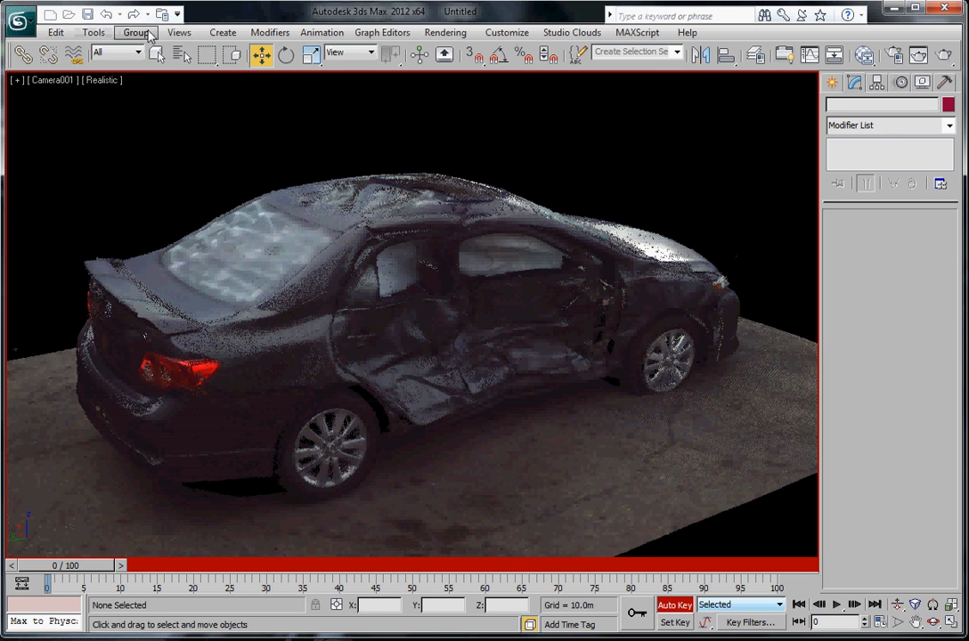
left_click(177, 33)
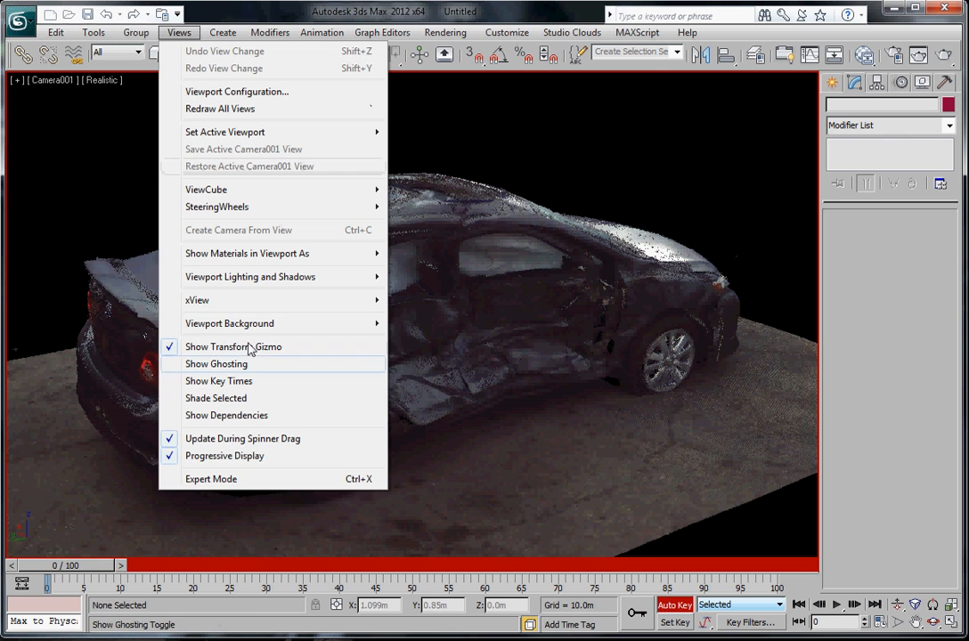
mouse_move(229, 323)
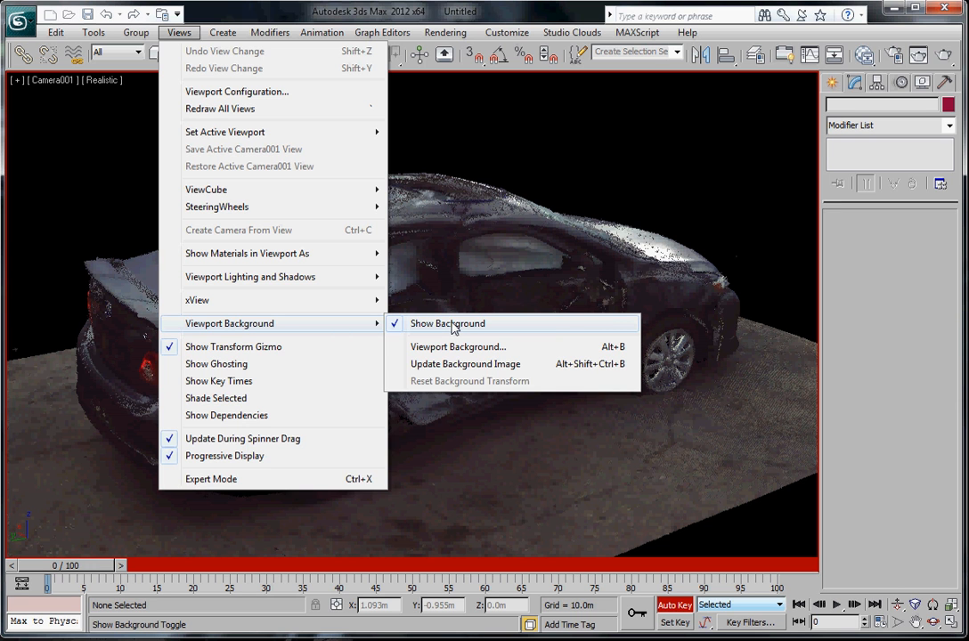
mouse_move(471, 346)
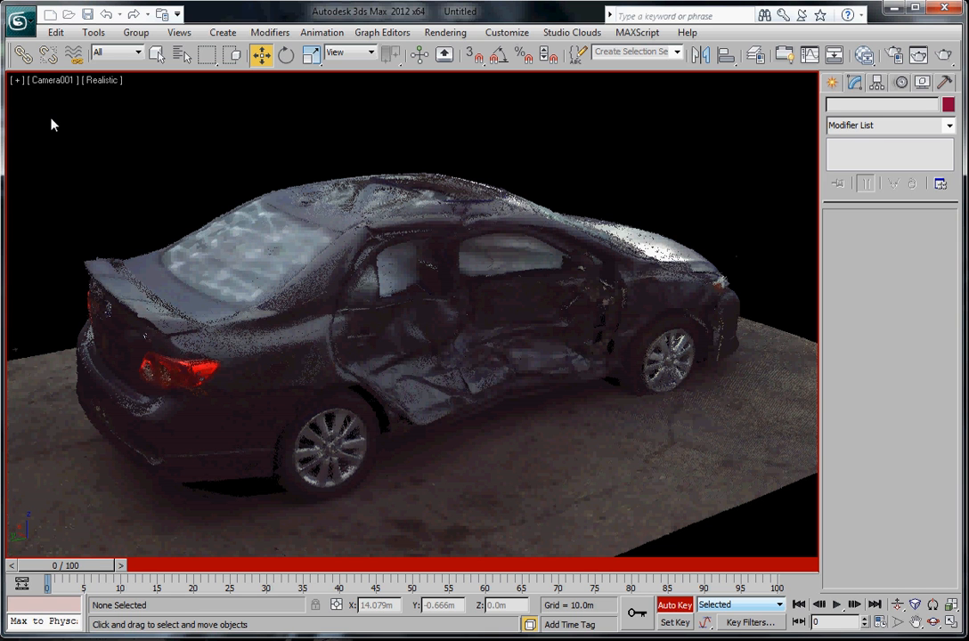
Step: Swap the camera view's background image for the grey gradient file
left_click(172, 32)
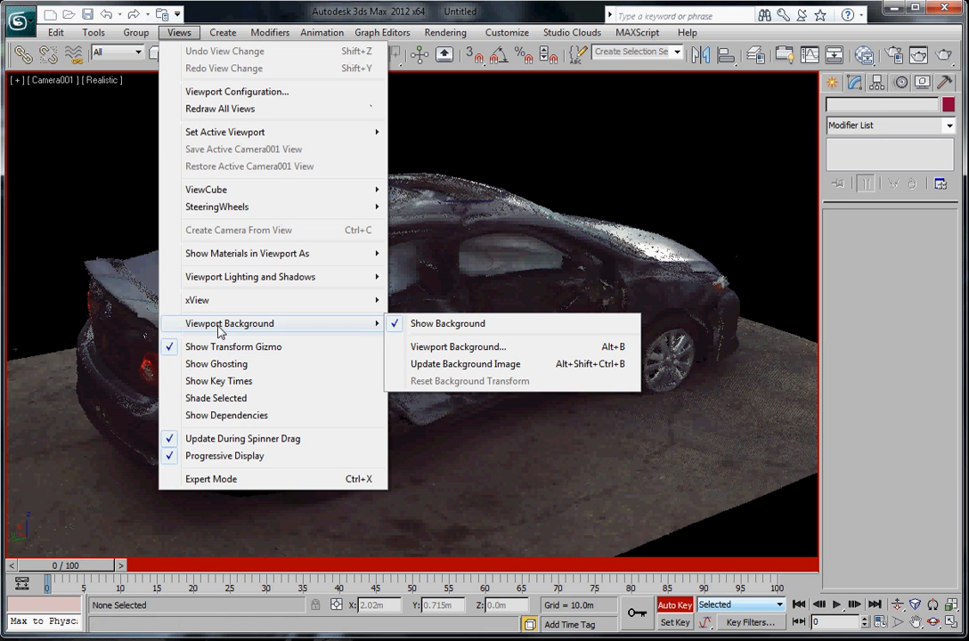
left_click(457, 347)
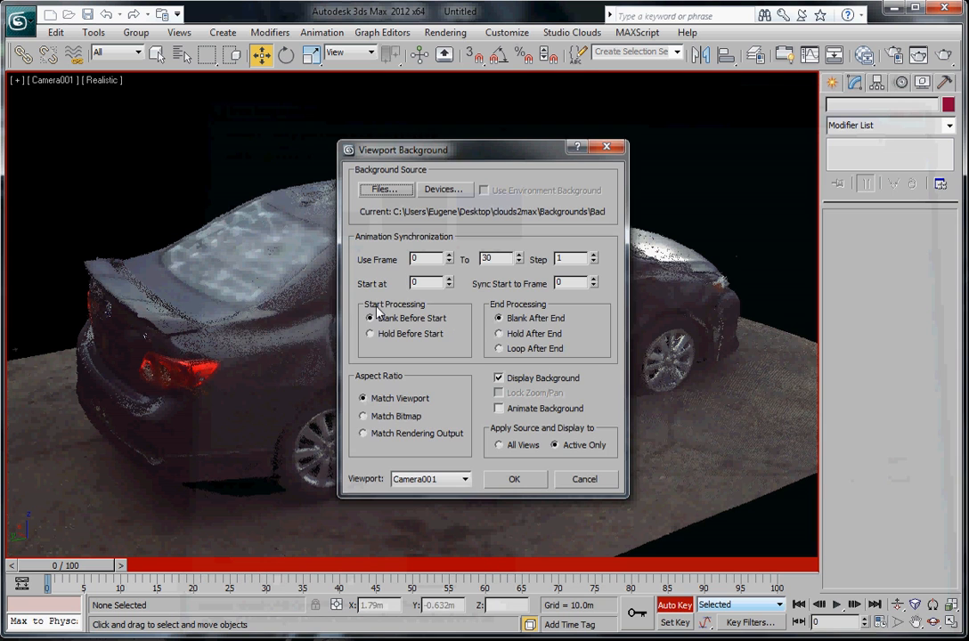
left_click(514, 479)
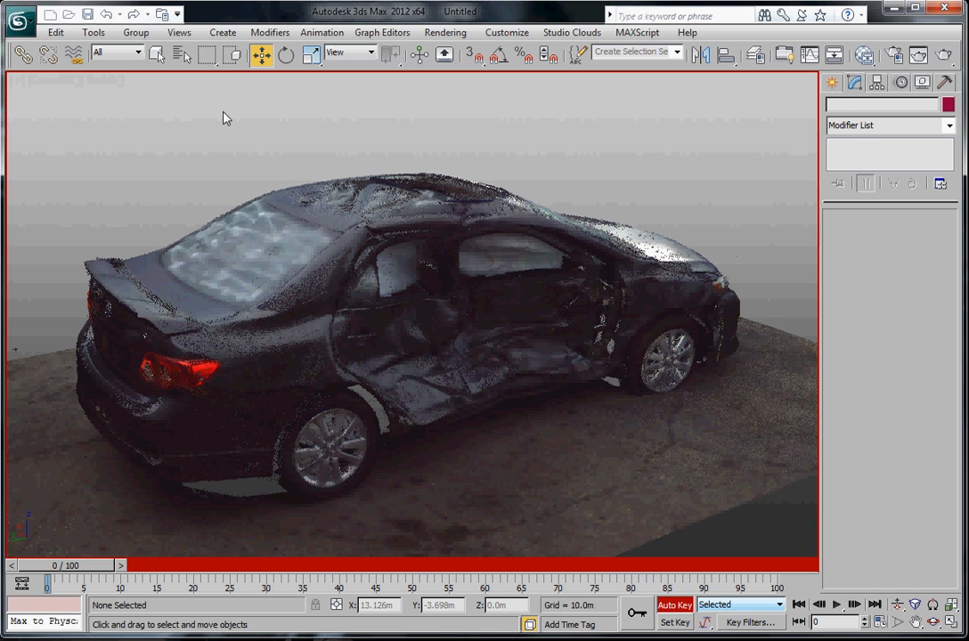
mouse_move(271, 461)
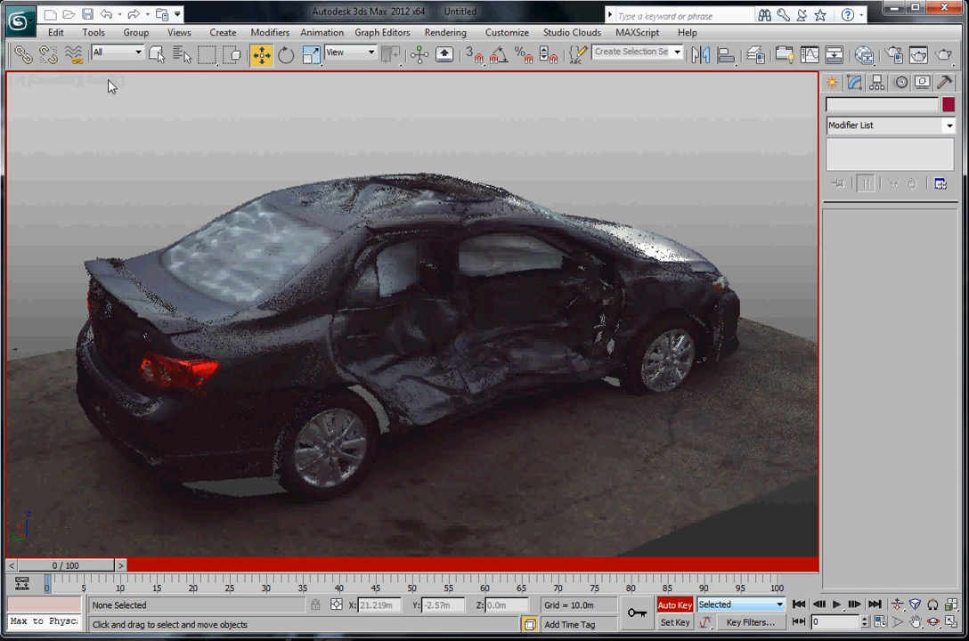
mouse_move(541, 434)
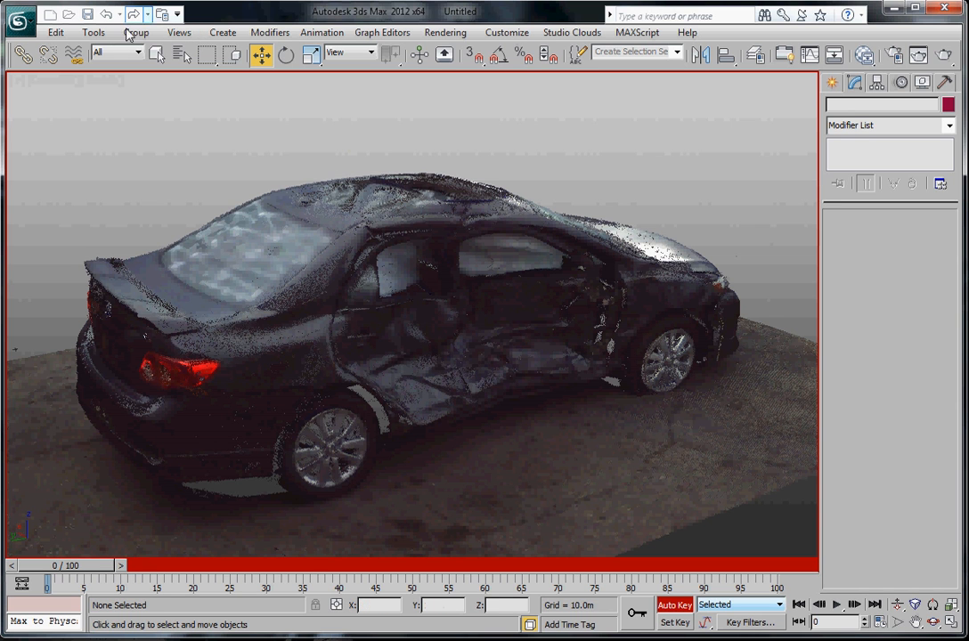
Step: Set up a Camera001 preview at 30 fps, Realistic rendering, with custom file output
left_click(91, 32)
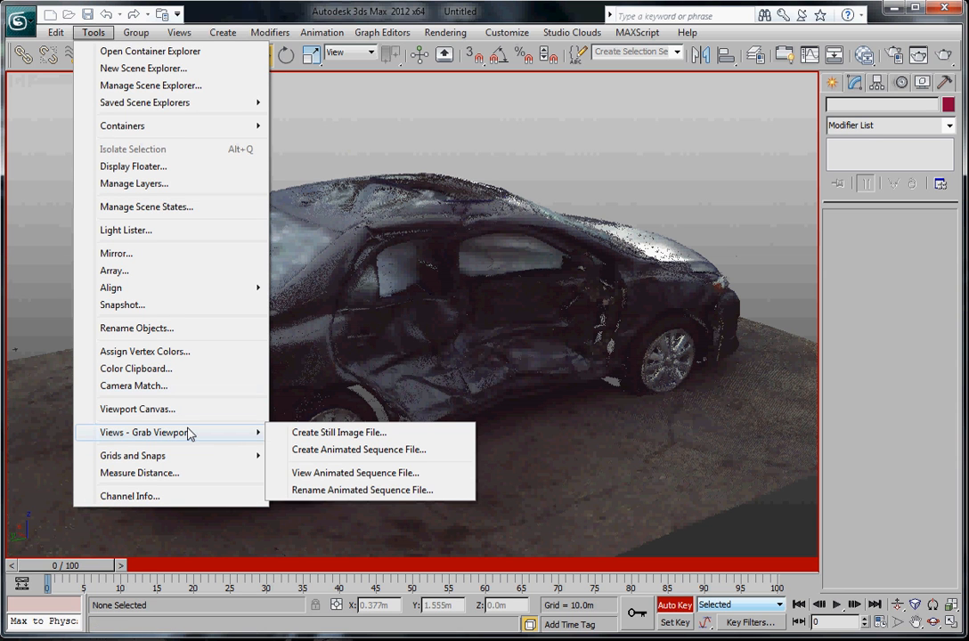
mouse_move(370, 454)
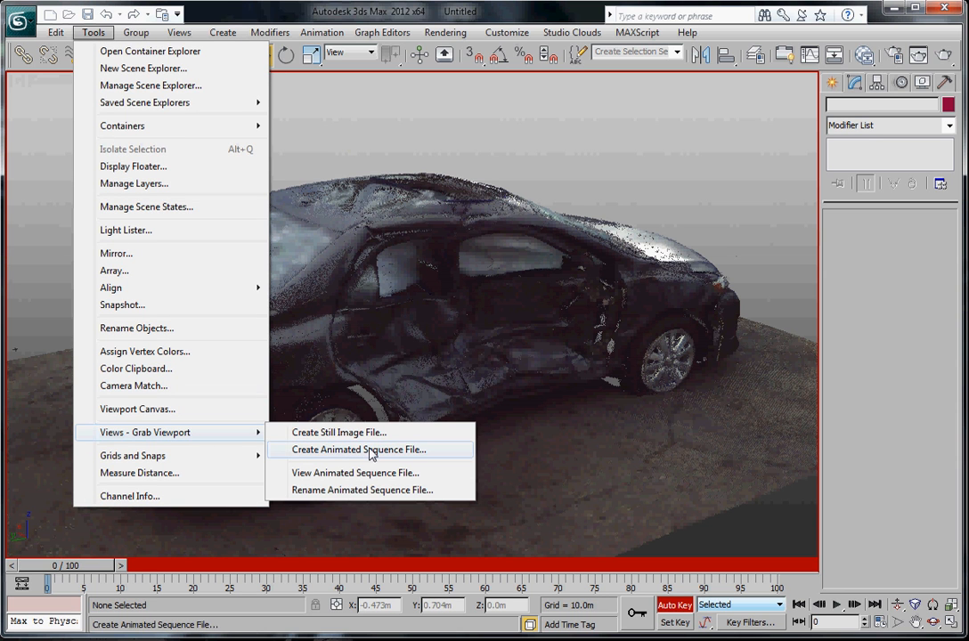
left_click(358, 449)
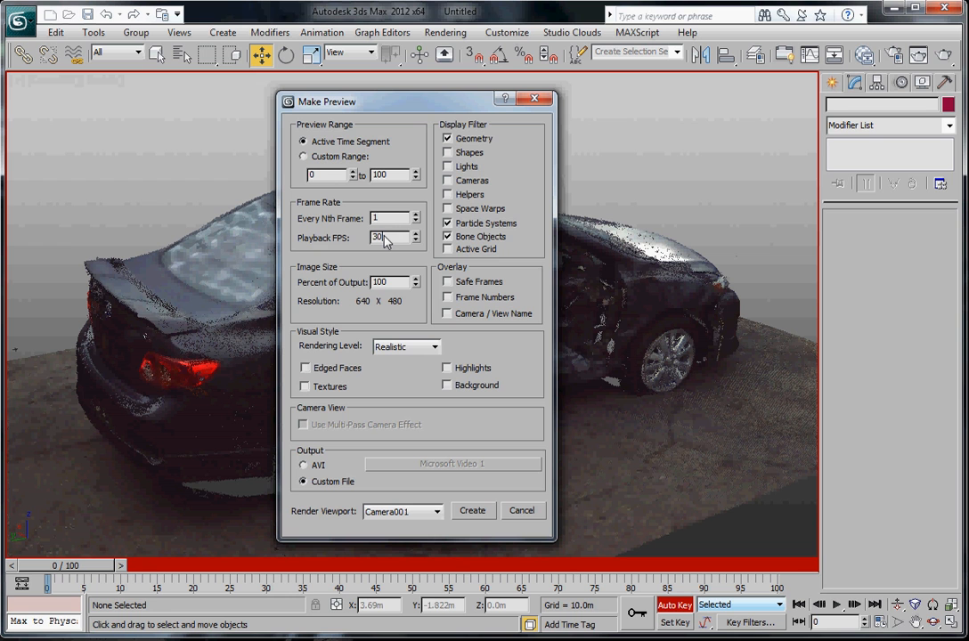
triple_click(388, 282)
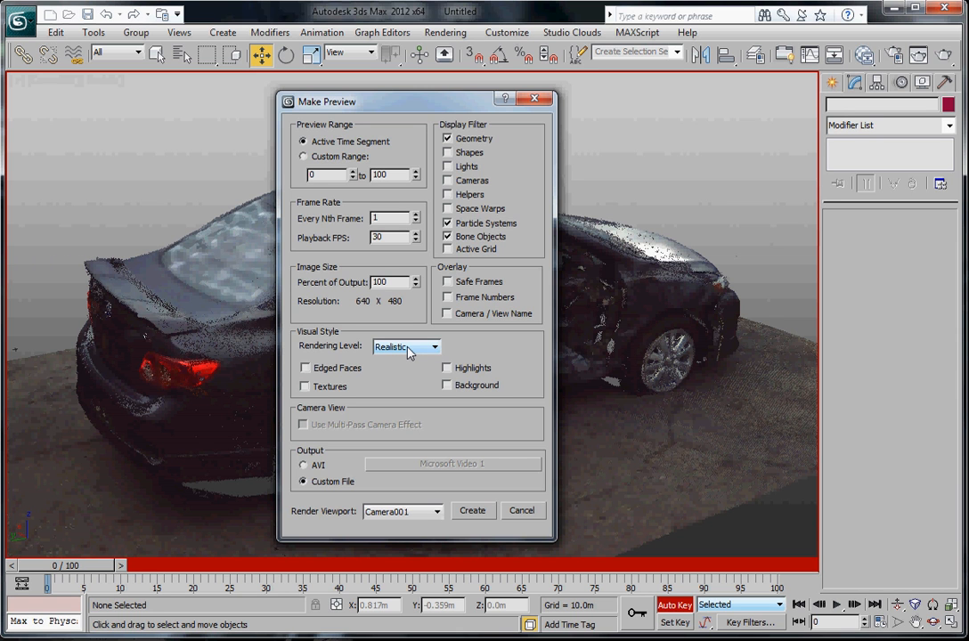
left_click(302, 465)
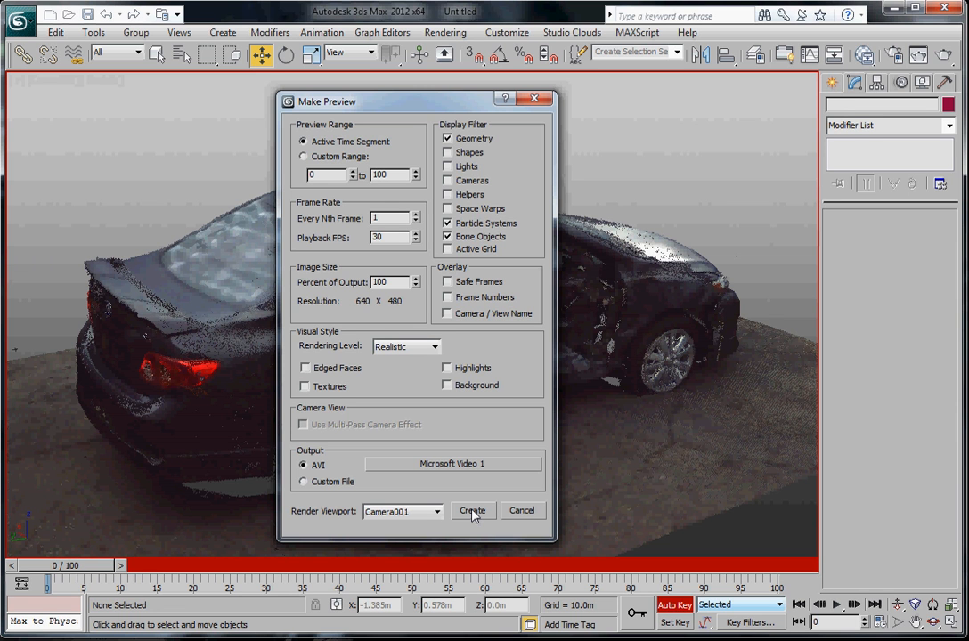
left_click(304, 482)
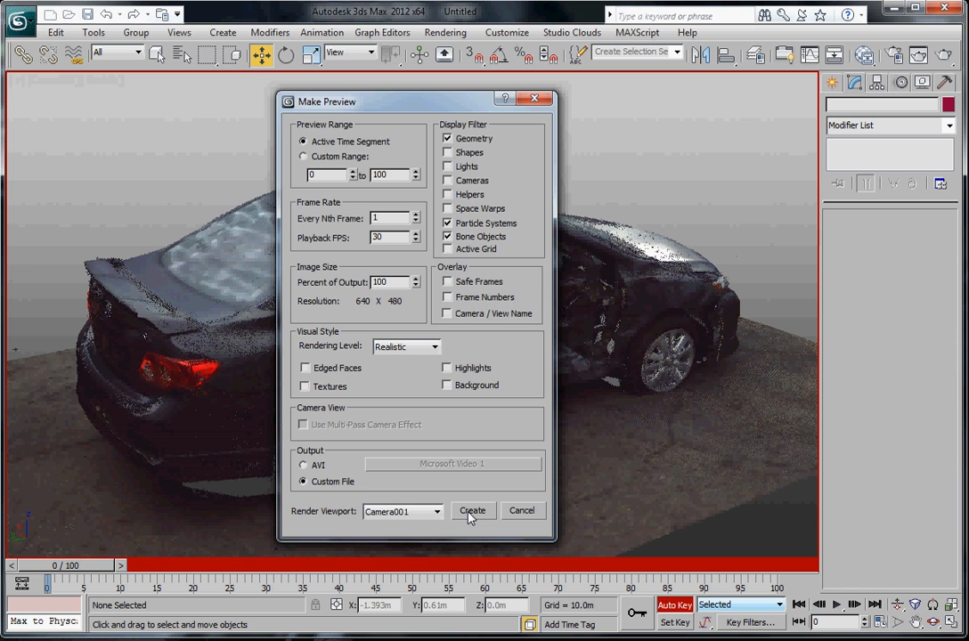
Step: Output the preview as CrushedCar_ 24-bit RGB PNG files in the demo folder
left_click(473, 510)
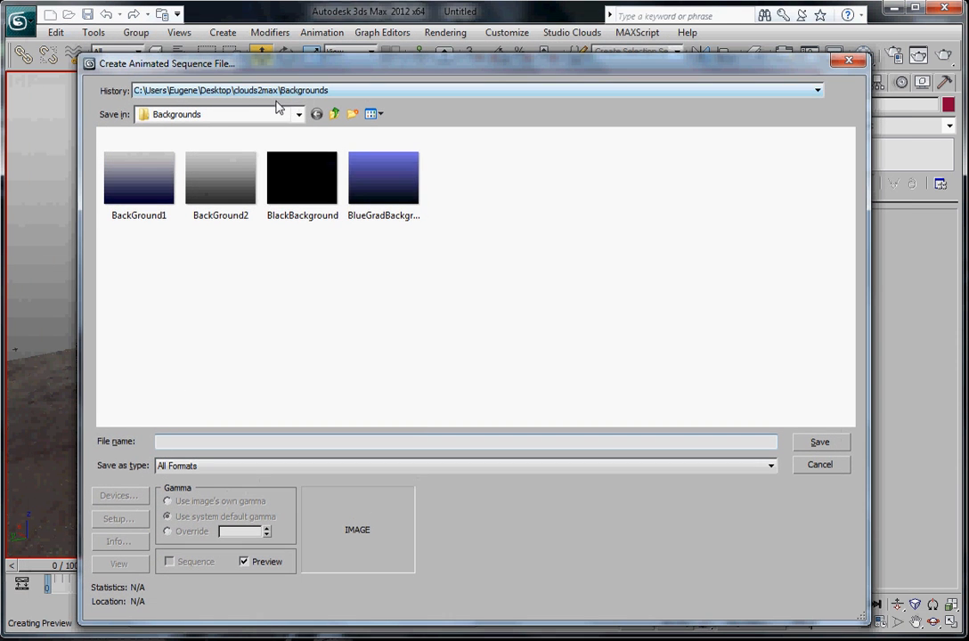
left_click(335, 114)
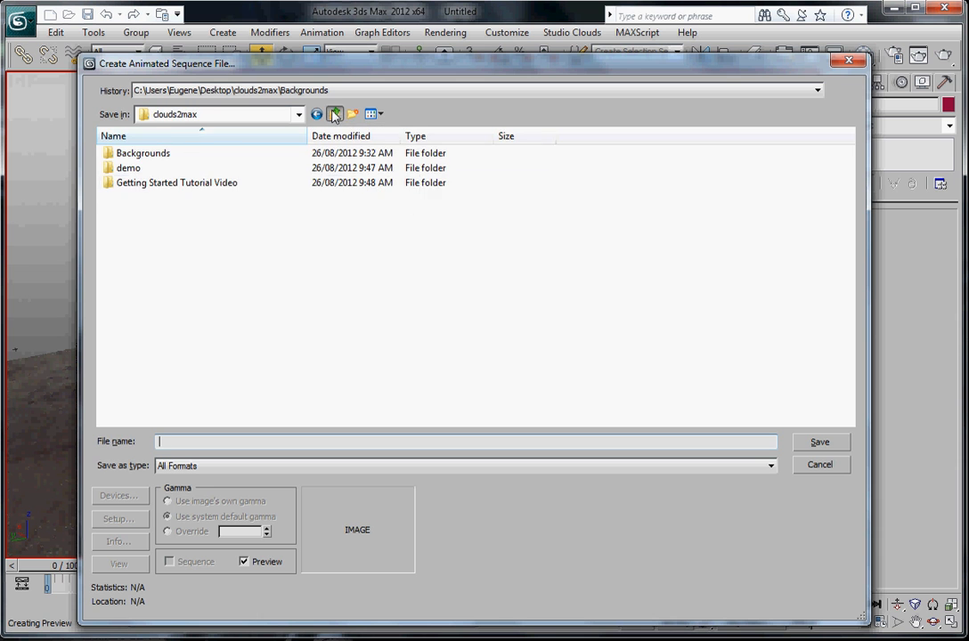
double_click(129, 167)
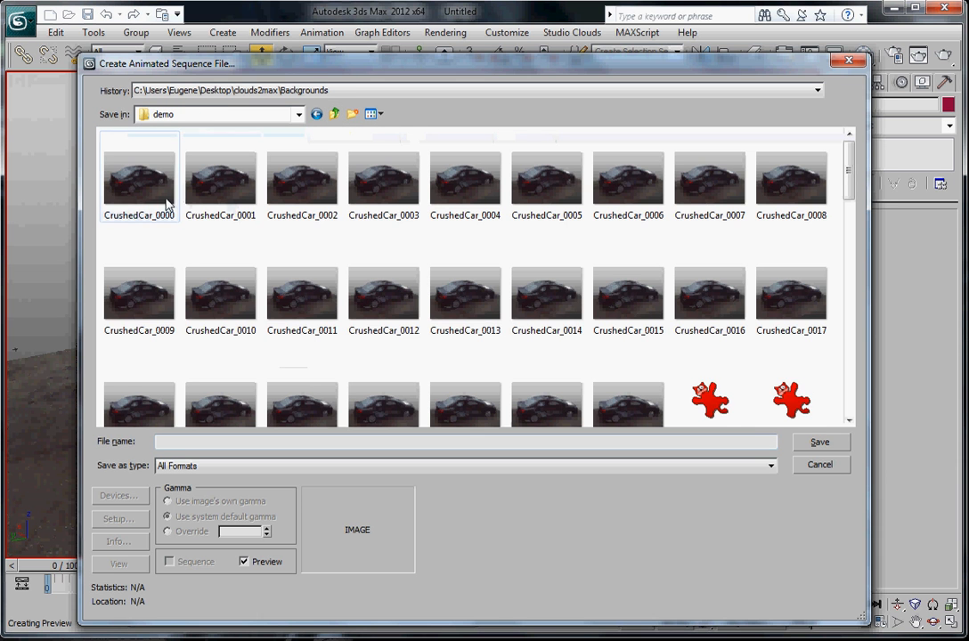
left_click(143, 180)
type("CrushedCar_")
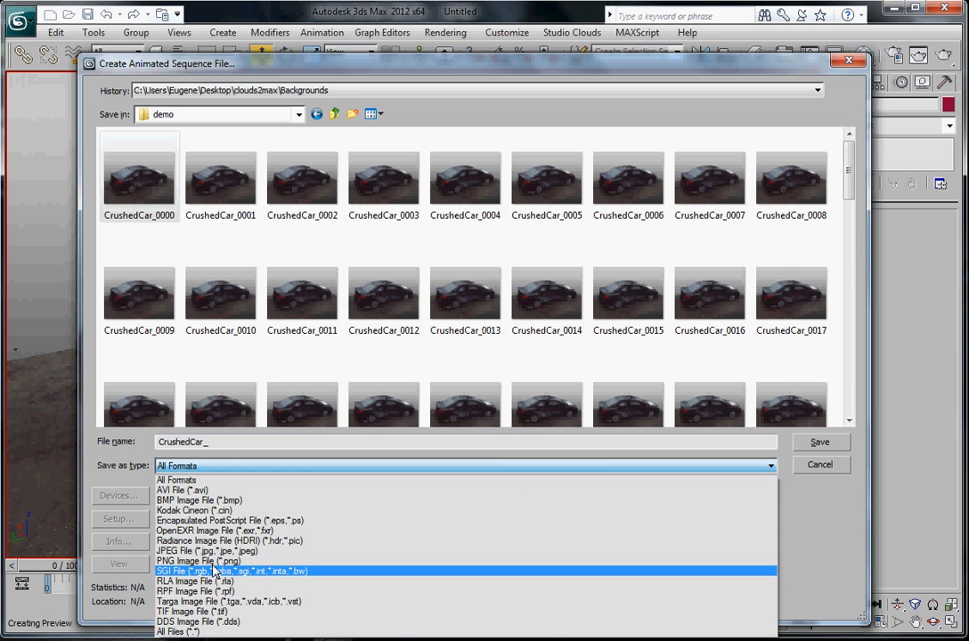
left_click(192, 562)
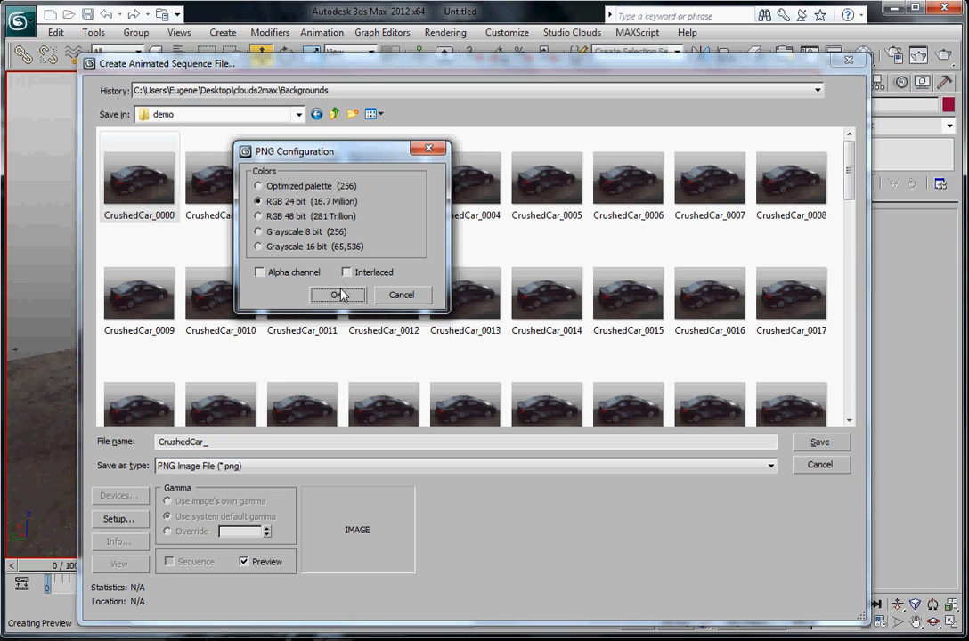
left_click(338, 295)
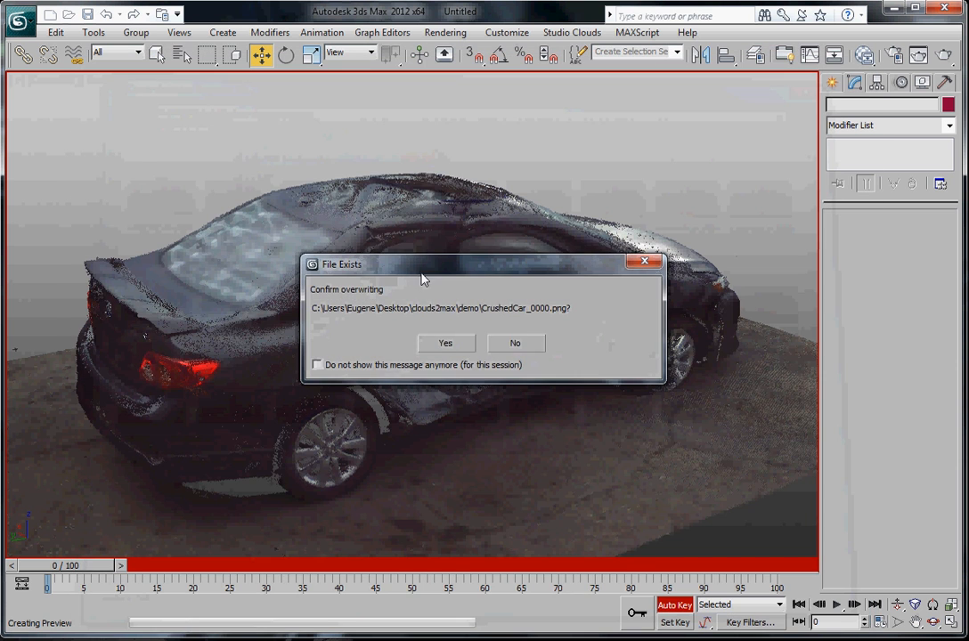
Step: Overwrite the existing CrushedCar frames so the preview renders all 100 frames
left_click(445, 343)
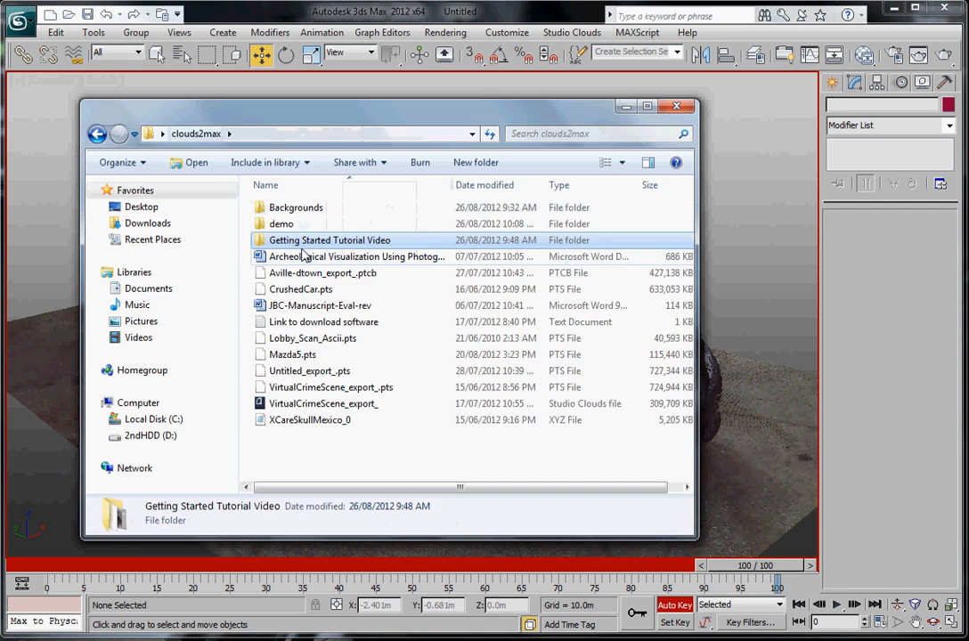
Step: Open the demo folder, view CrushedCar_0000 in IrfanView, then close the viewer
double_click(281, 224)
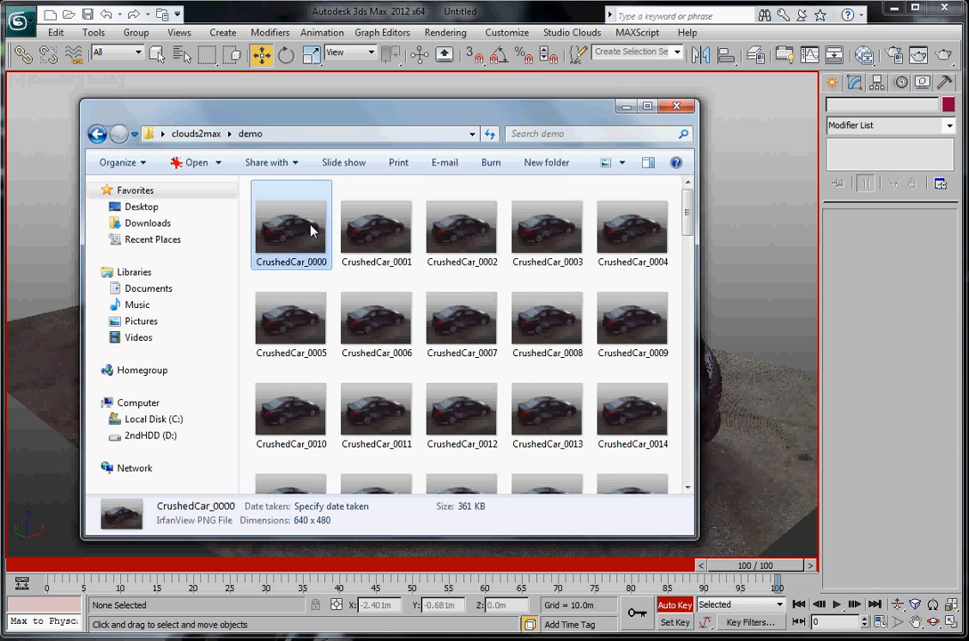
double_click(291, 222)
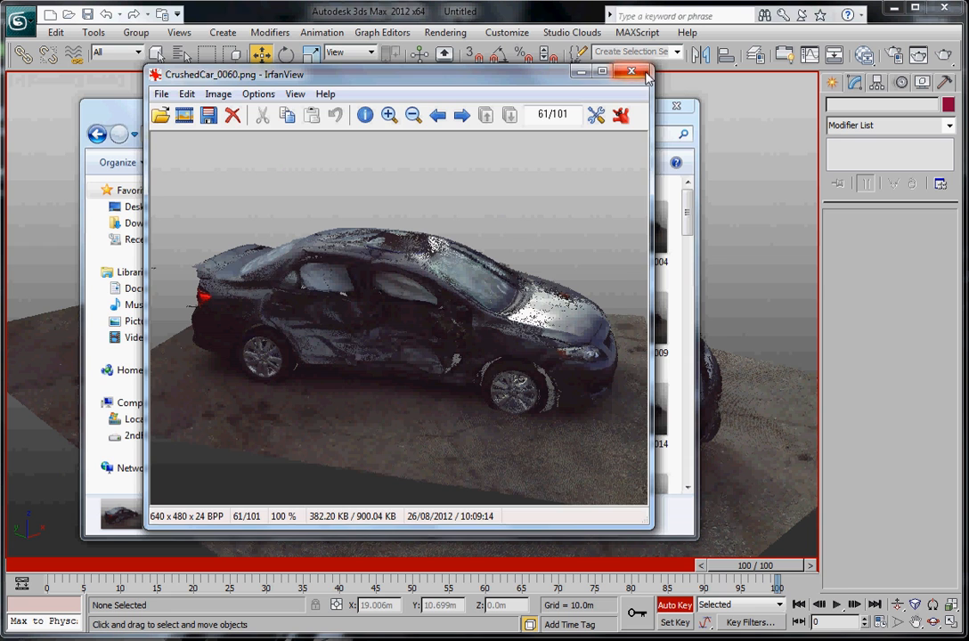
left_click(631, 74)
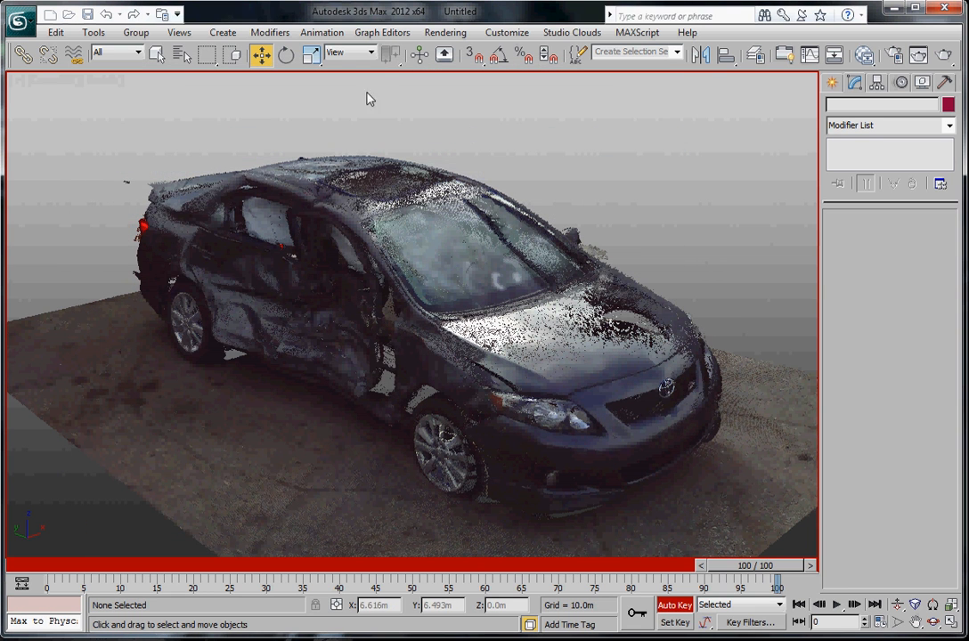
Step: Reapply the BlackBackground file as the displayed viewport background
left_click(172, 33)
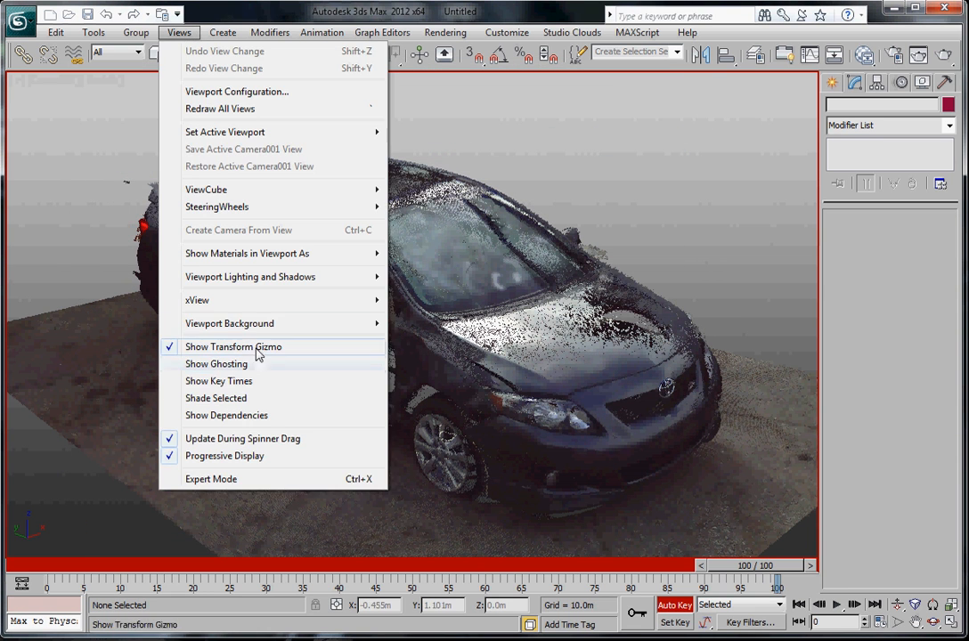
left_click(229, 323)
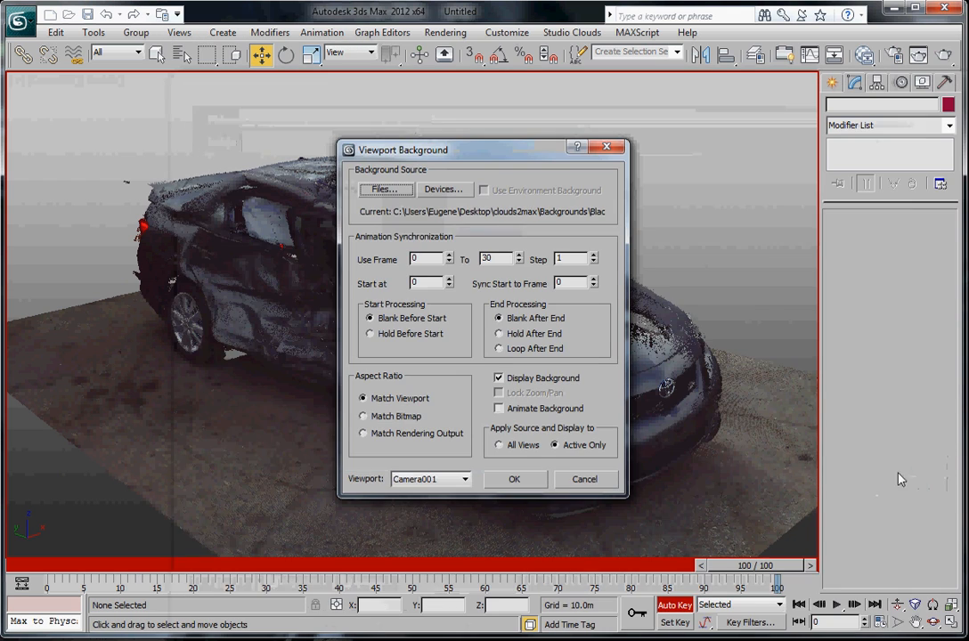
left_click(516, 479)
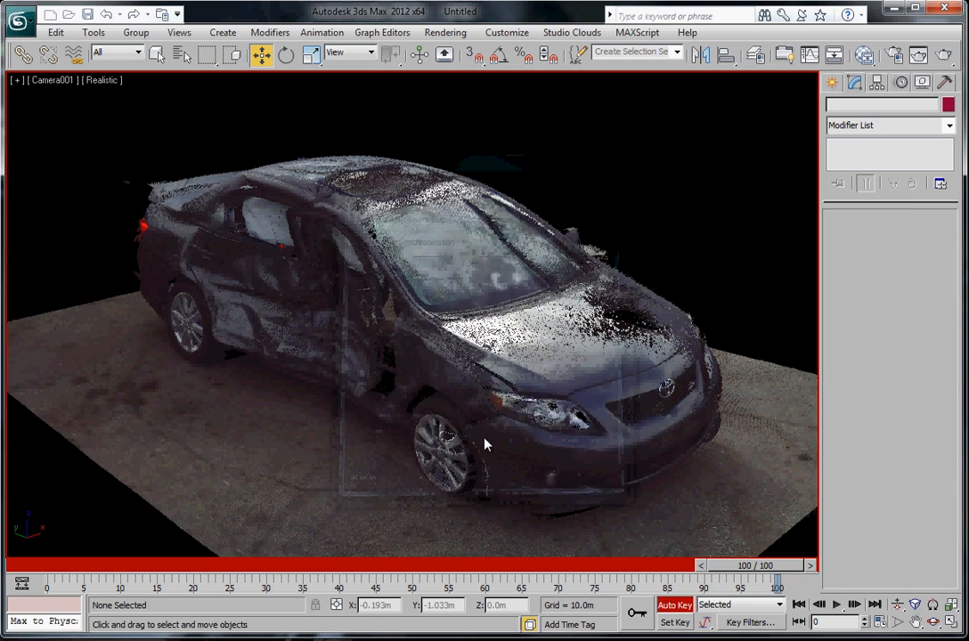